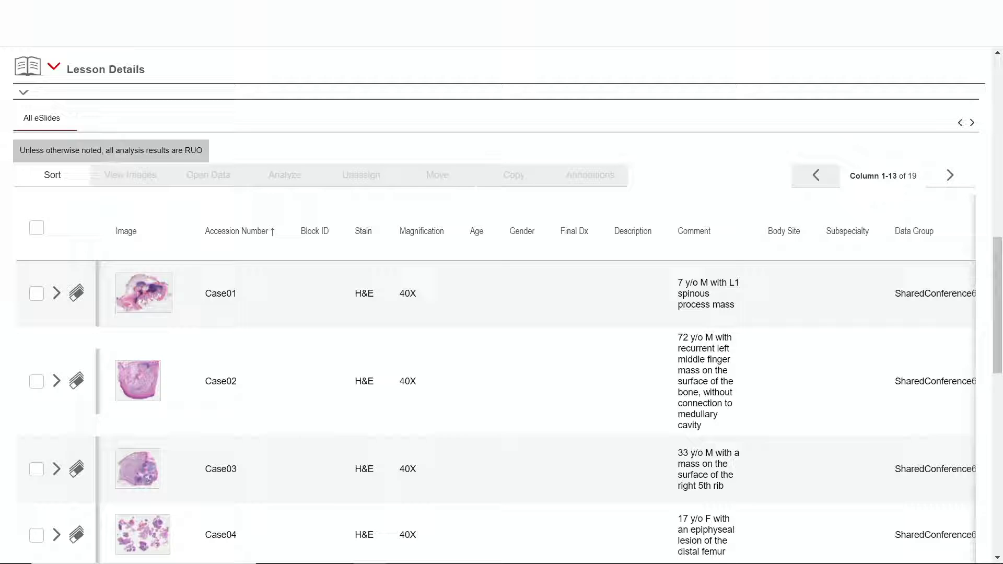
mouse_move(659, 83)
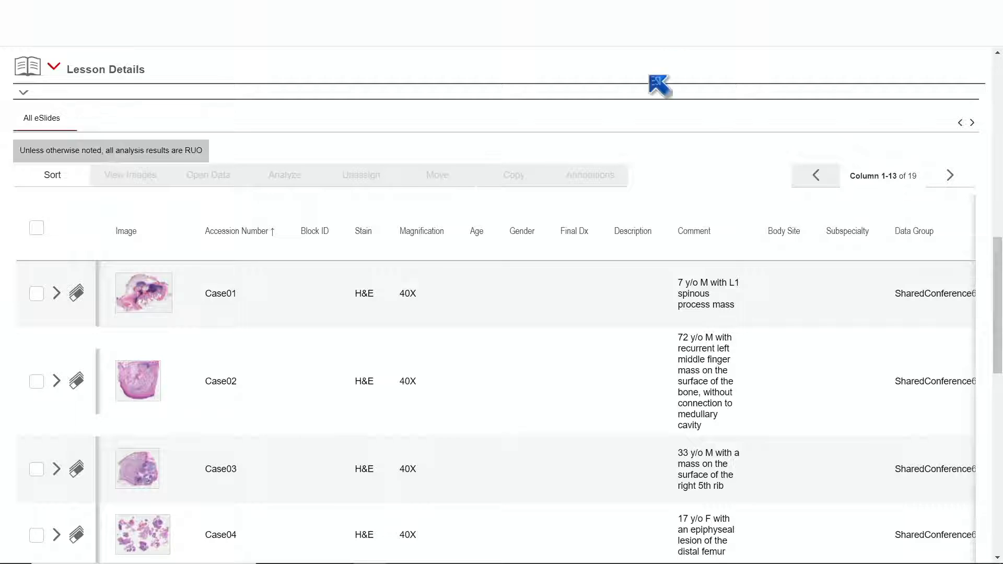
mouse_move(505, 375)
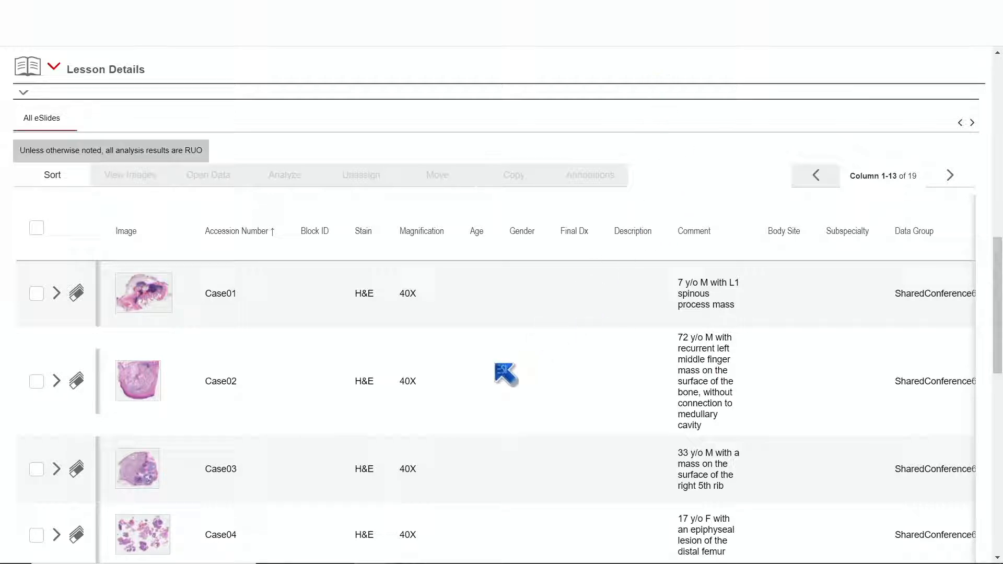
mouse_move(171, 301)
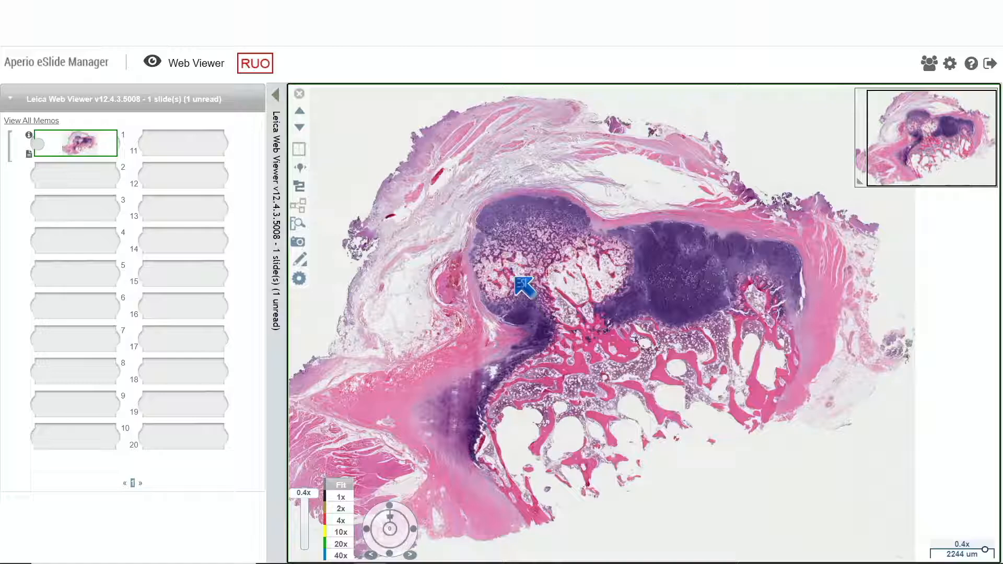
scroll("up", 3)
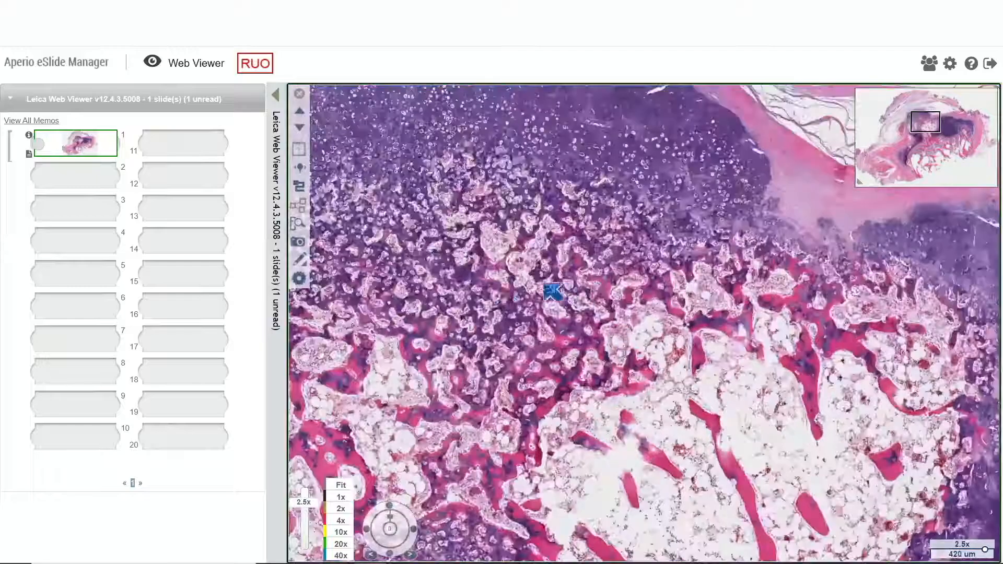
scroll("up", 3)
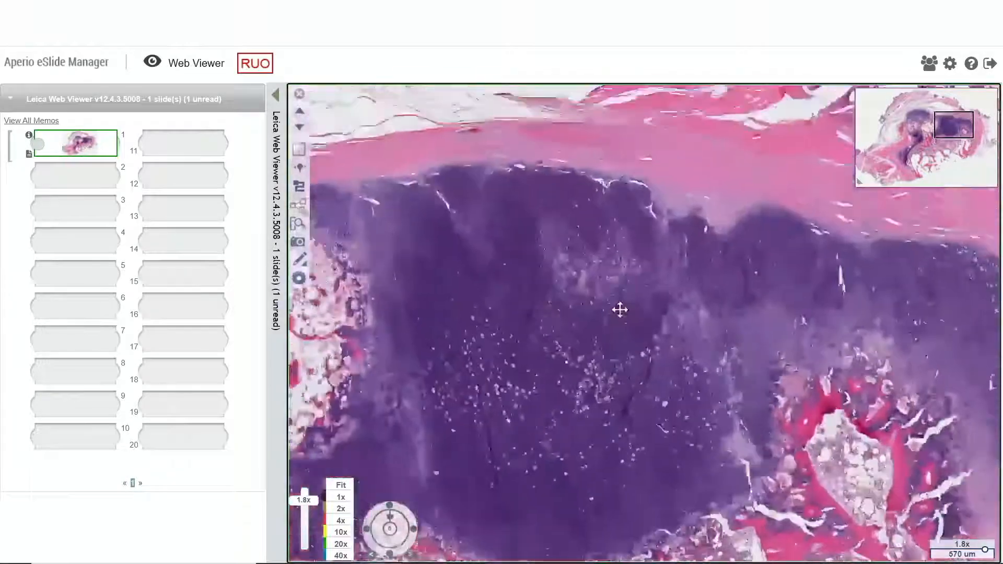
scroll("up", 3)
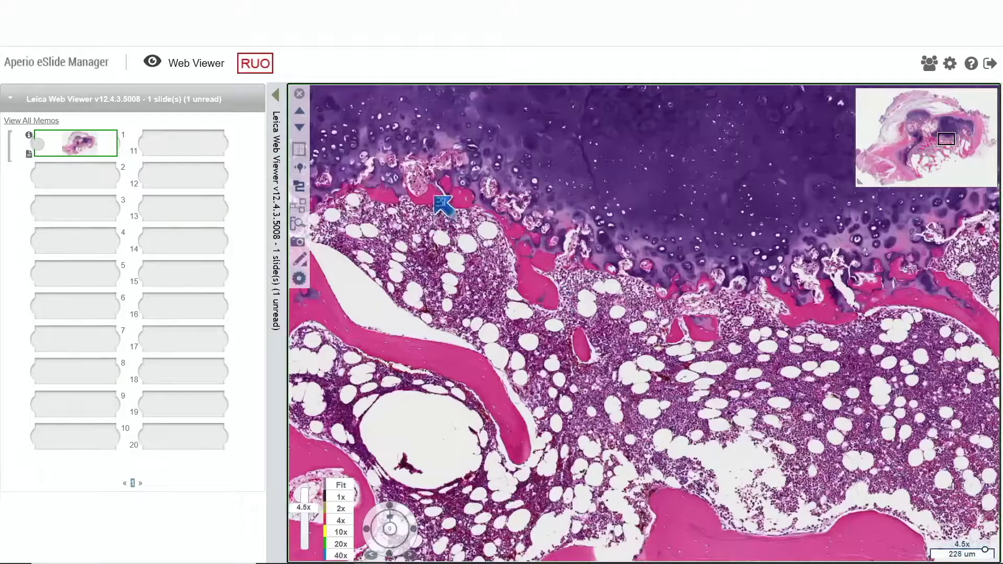
scroll("up", 3)
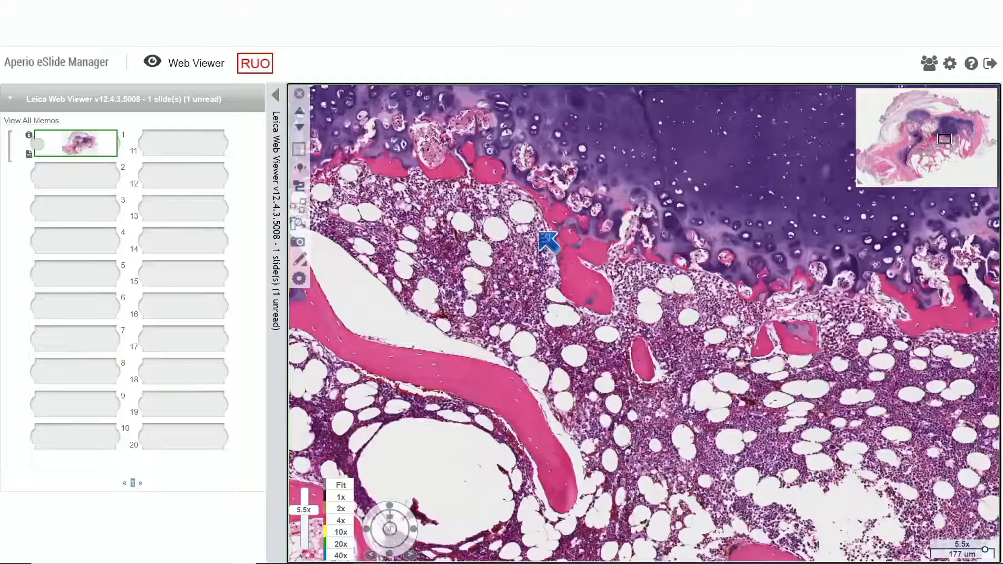
scroll("up", 3)
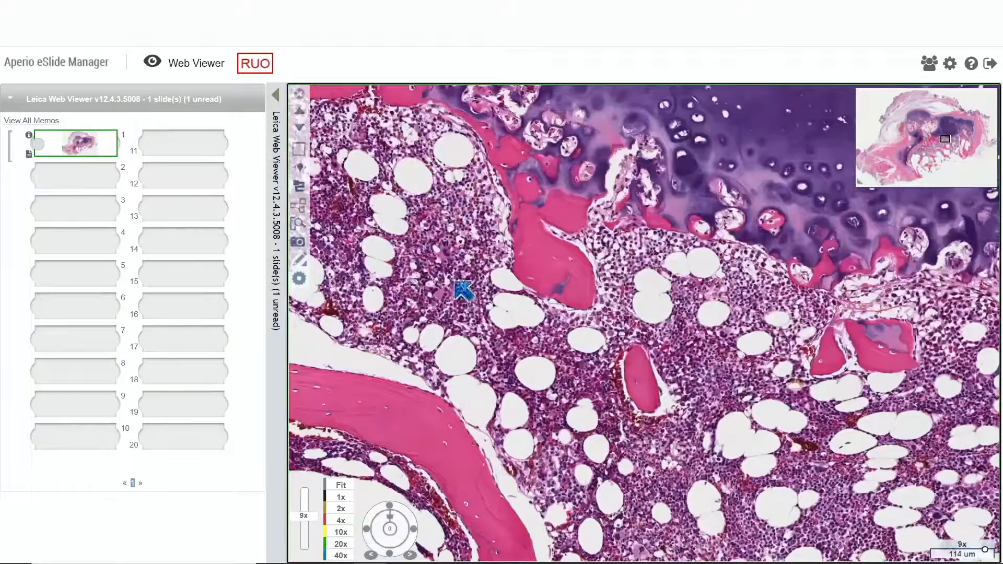